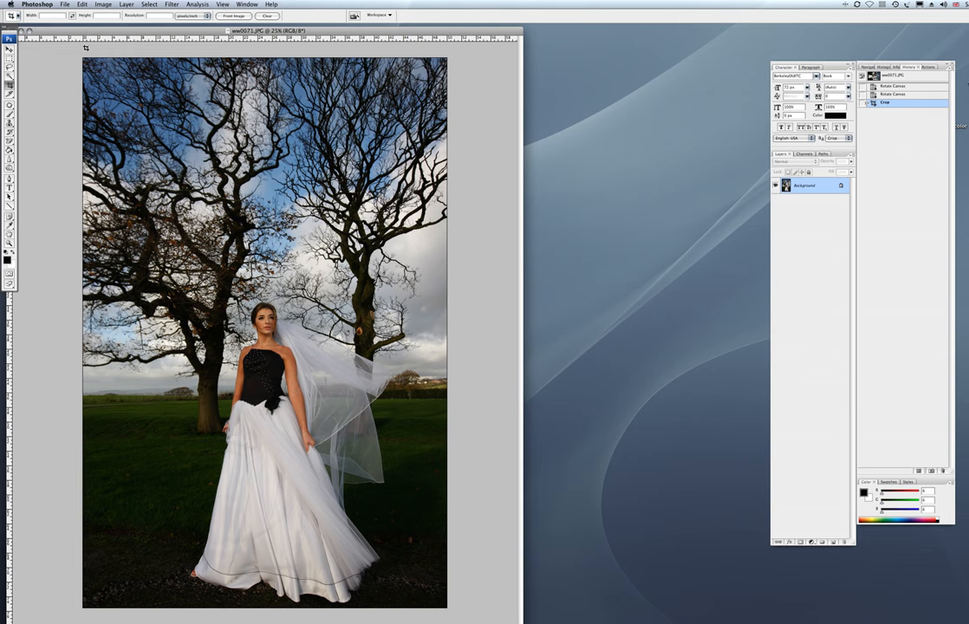
# Pick the Dodge tool to lighten the bride's face and gown against the trees.
pyautogui.click(10, 167)
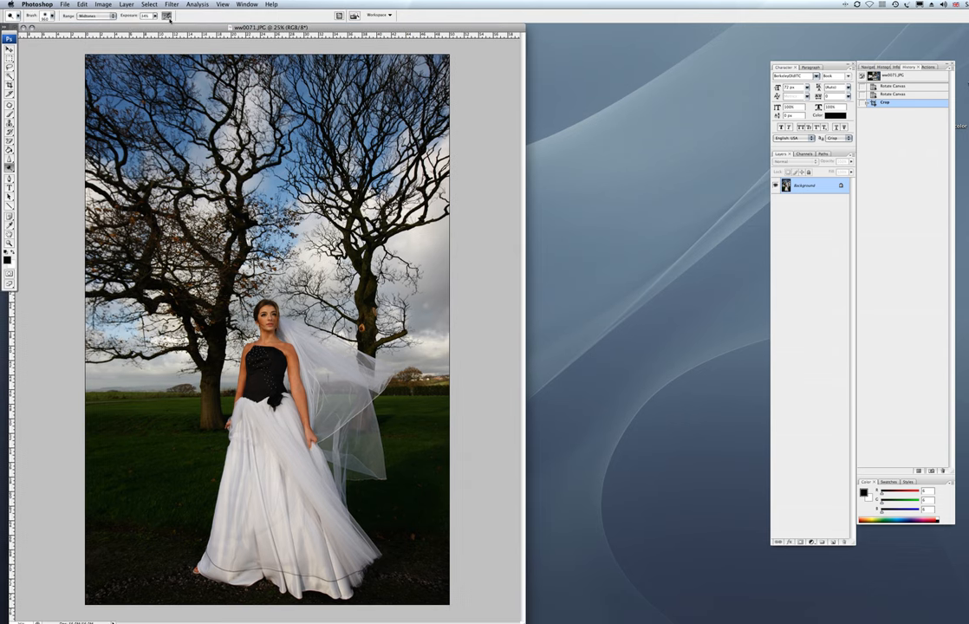
pyautogui.moveTo(160, 250)
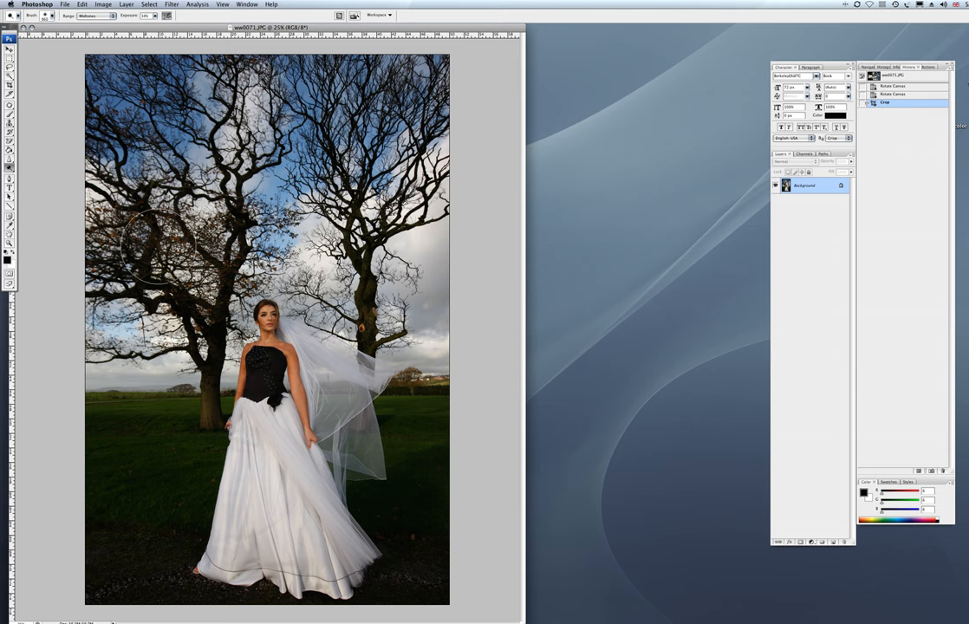
pyautogui.moveTo(160, 90)
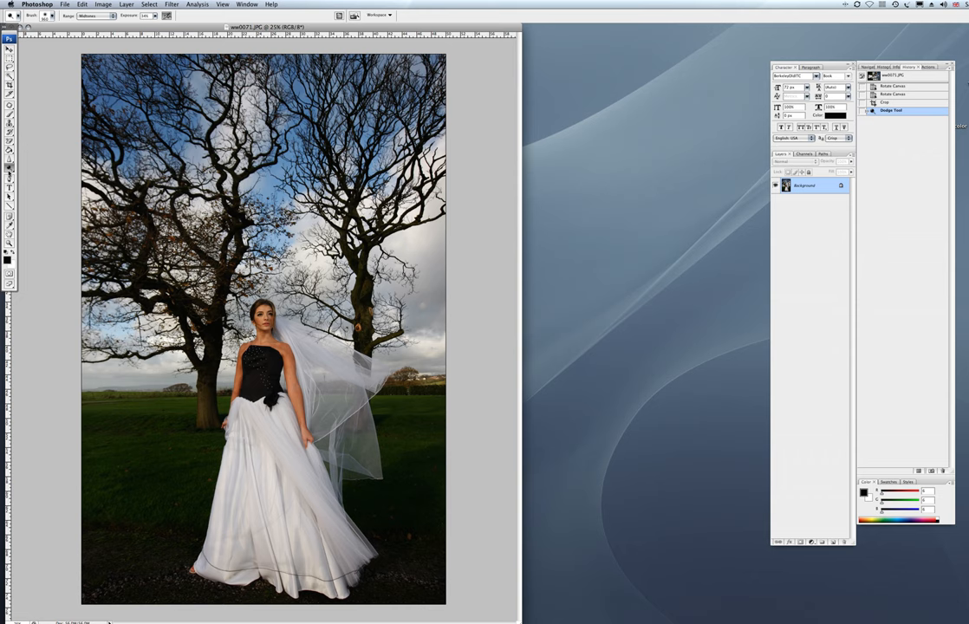
pyautogui.moveTo(14, 174)
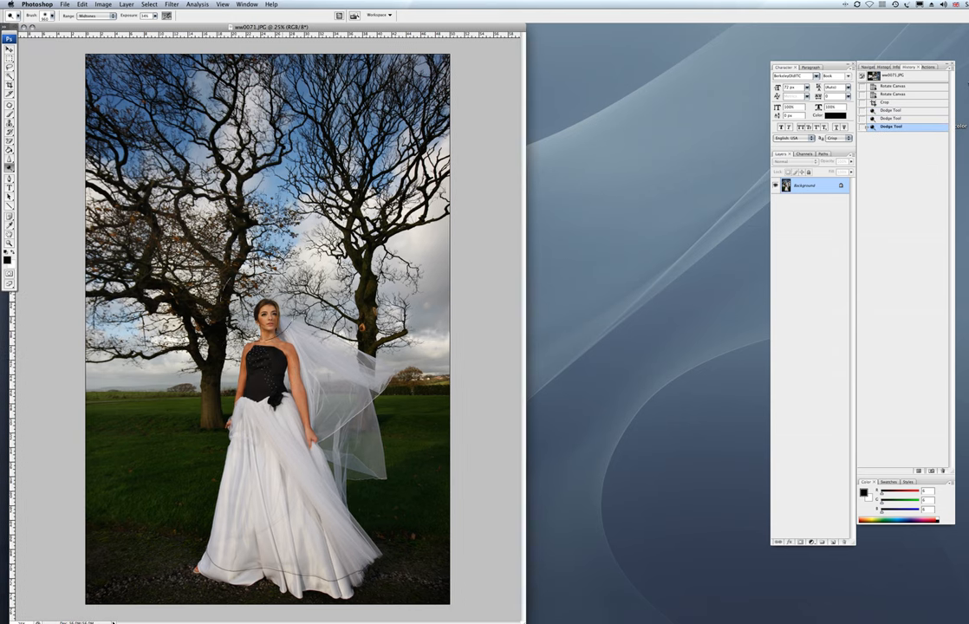
# Apply an image adjustment, then launch the Color Efex Pro filter on the portrait.
pyautogui.click(102, 3)
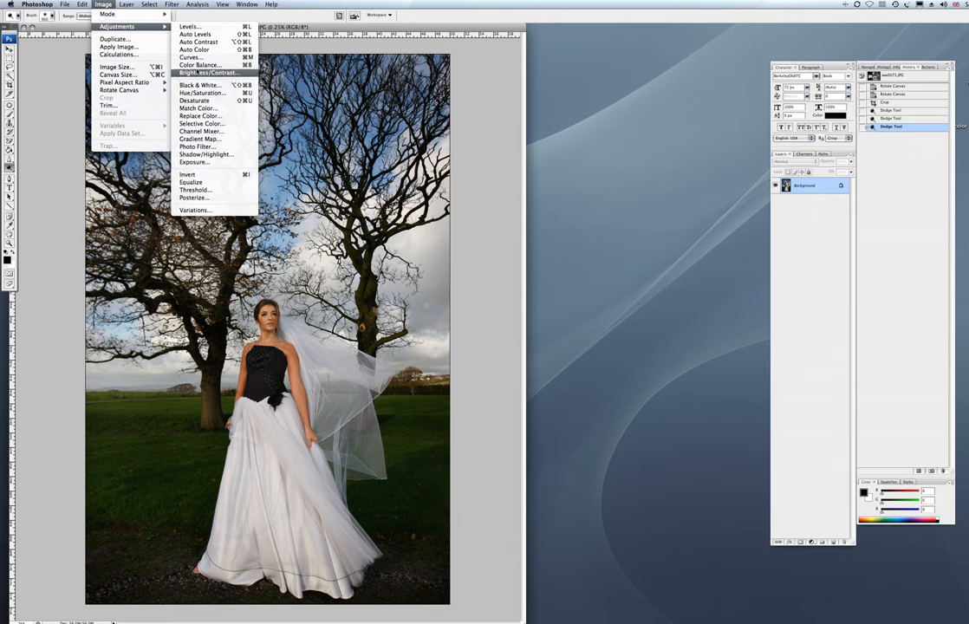
pyautogui.click(170, 4)
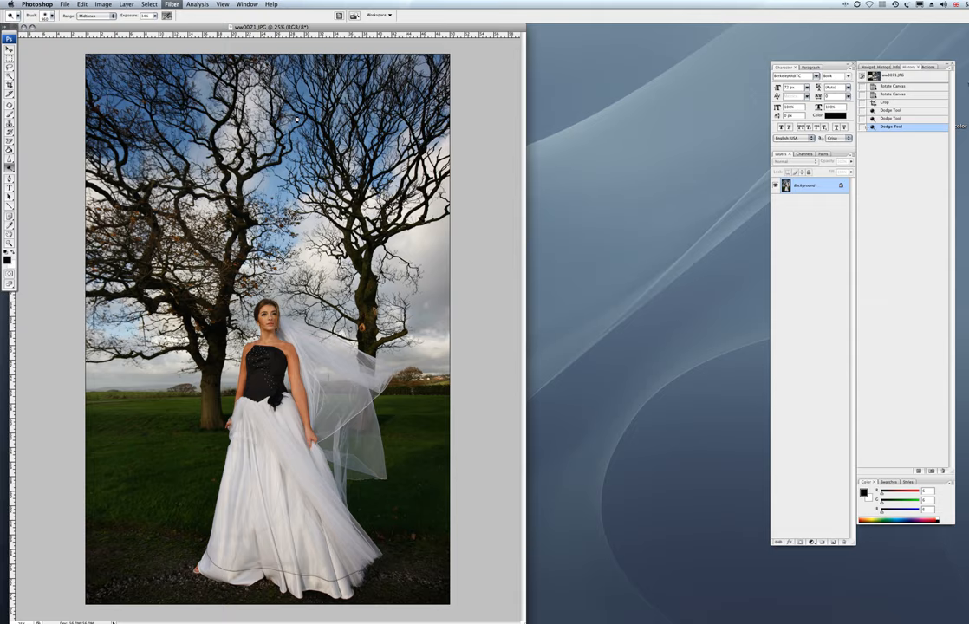
pyautogui.click(170, 3)
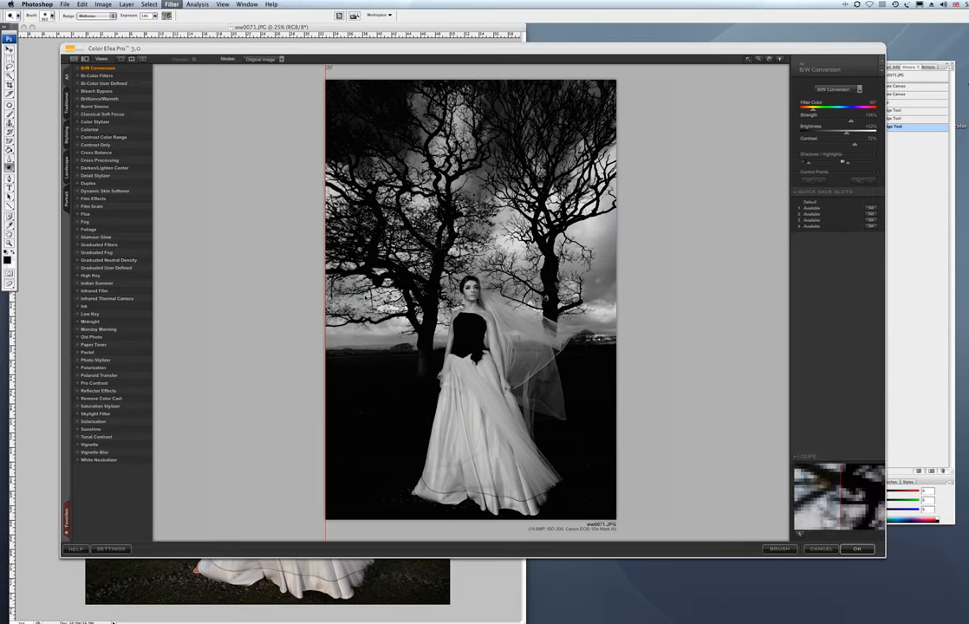
# Choose Remove Color Cast over Tonal Contrast and apply it back to Photoshop.
pyautogui.click(101, 397)
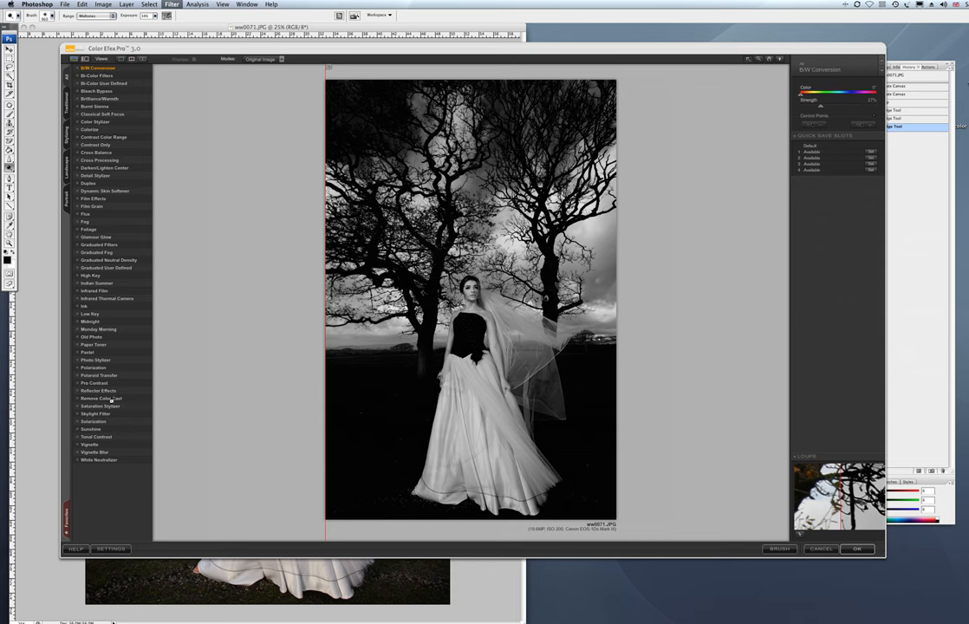
pyautogui.click(101, 397)
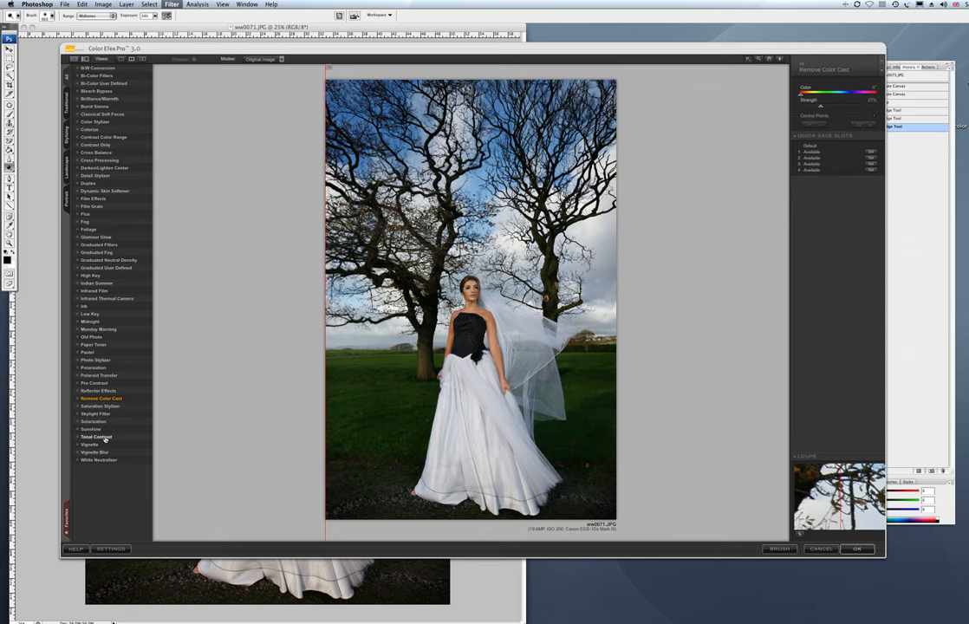
pyautogui.click(95, 437)
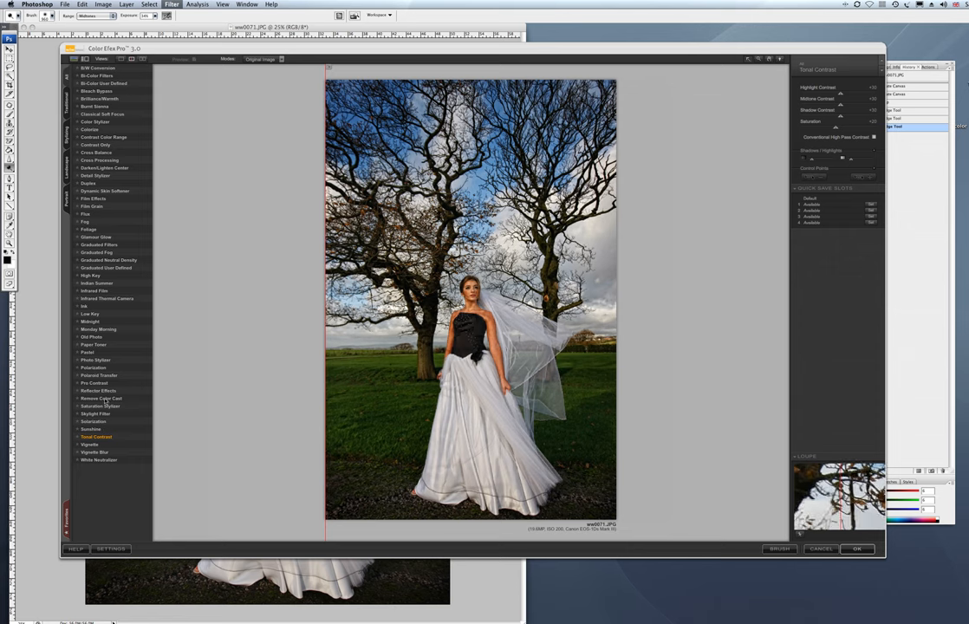
pyautogui.click(101, 397)
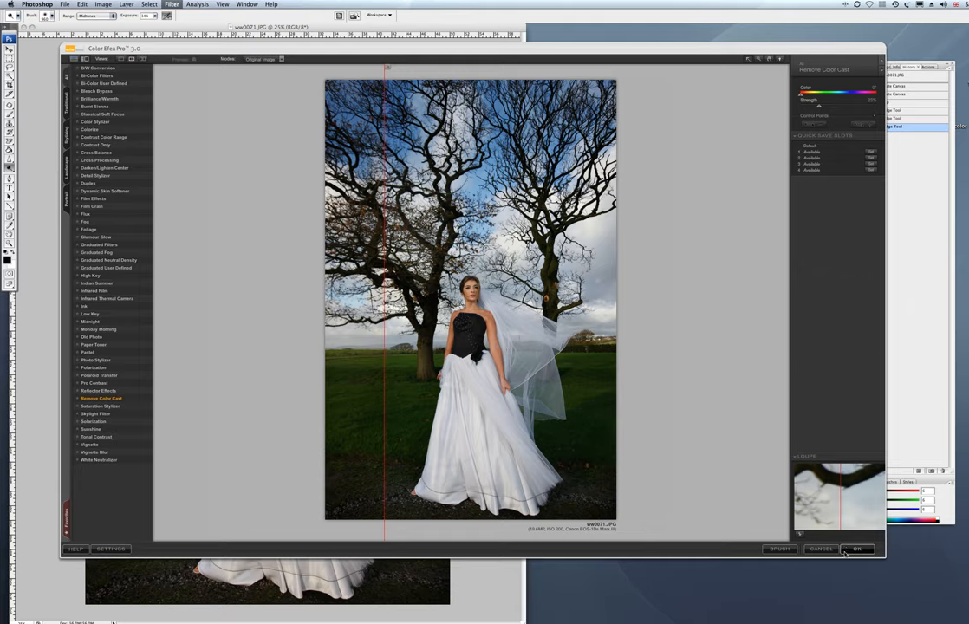
pyautogui.click(856, 548)
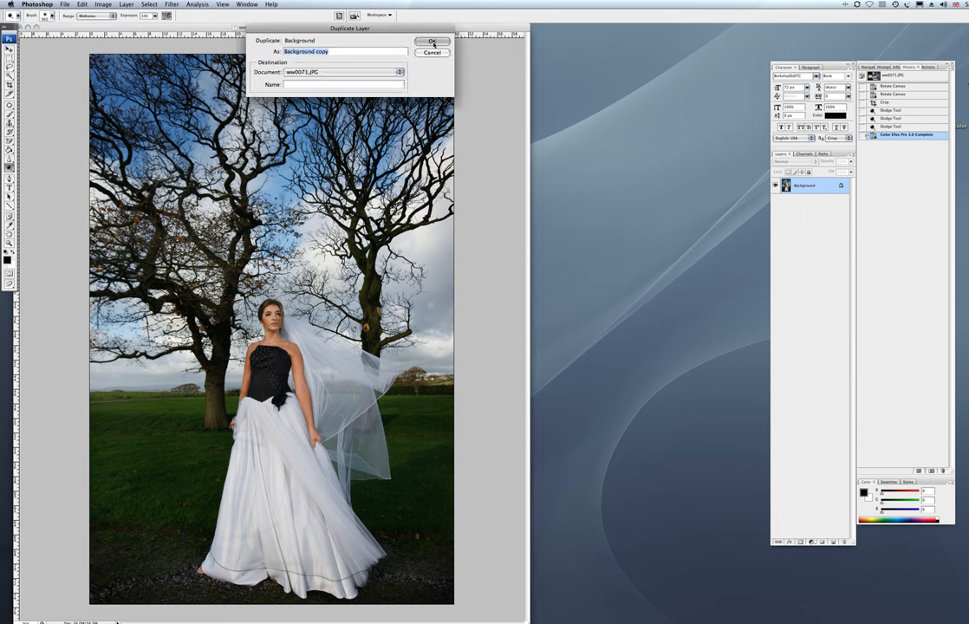
# Duplicate the background layer and set the copy's blend mode to deepen contrast.
pyautogui.click(432, 41)
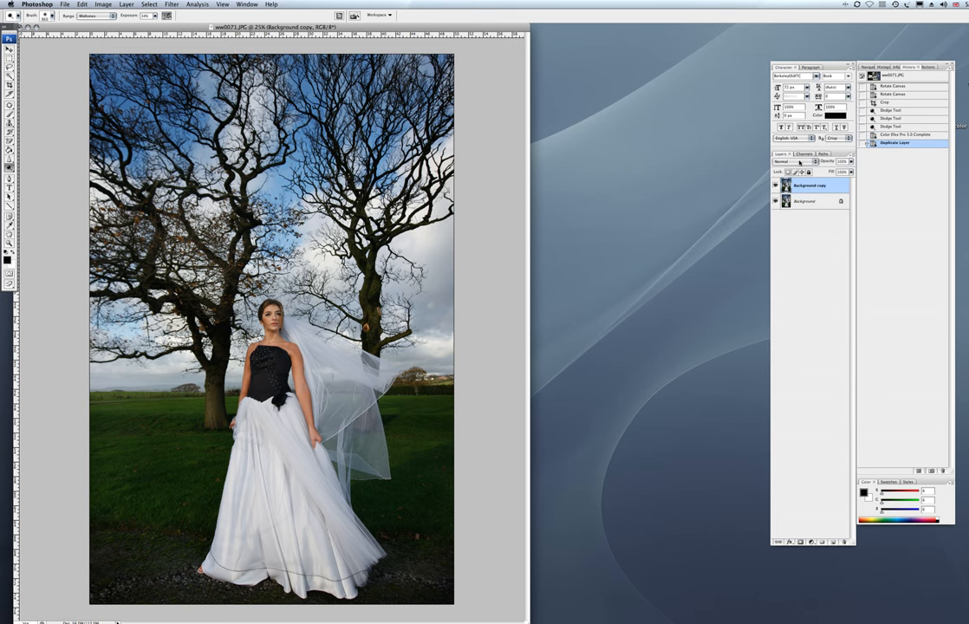
pyautogui.click(790, 163)
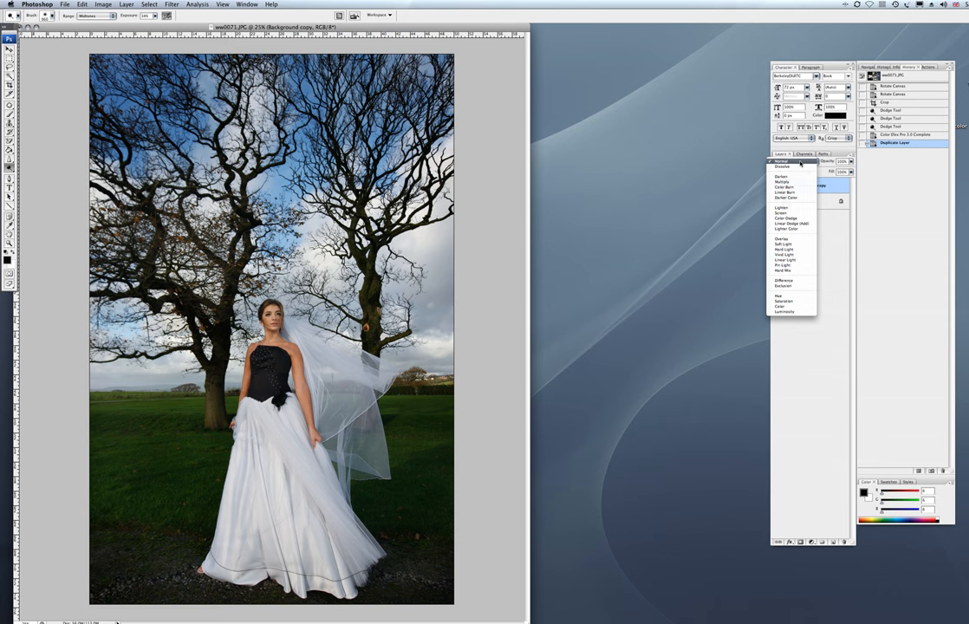
pyautogui.moveTo(786, 260)
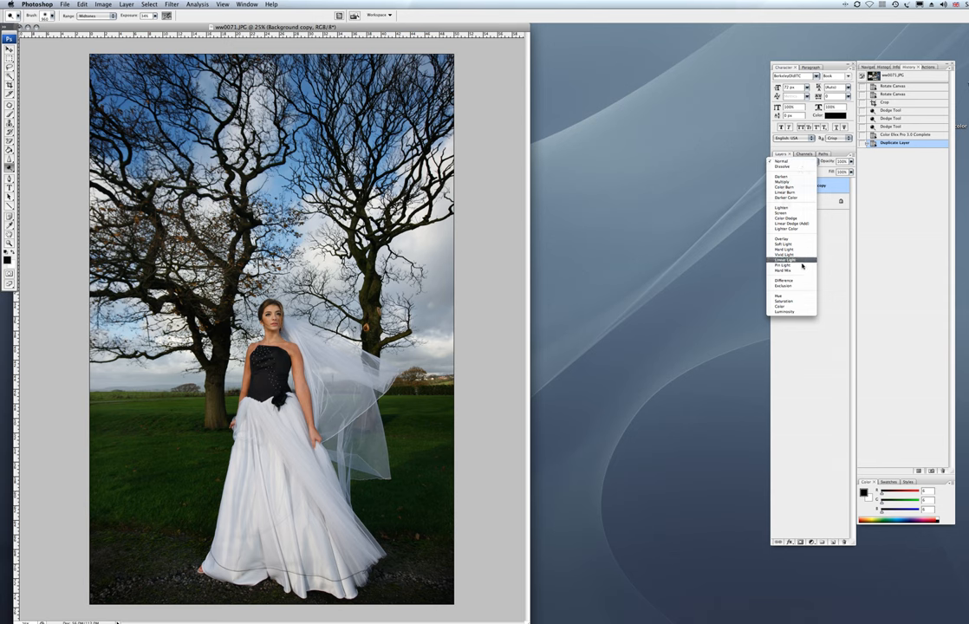
pyautogui.moveTo(785, 250)
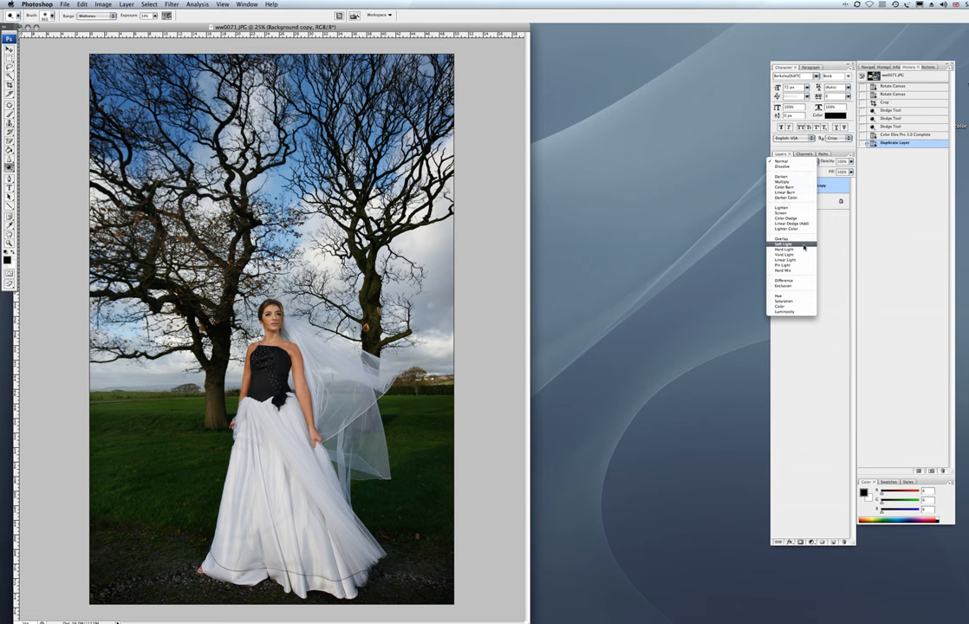
pyautogui.click(784, 244)
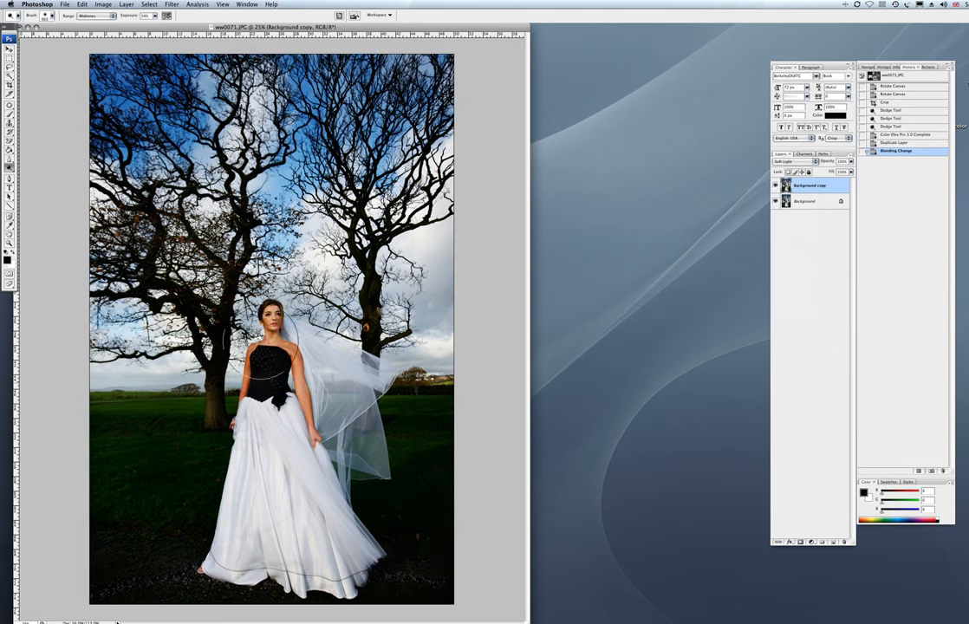
pyautogui.click(127, 3)
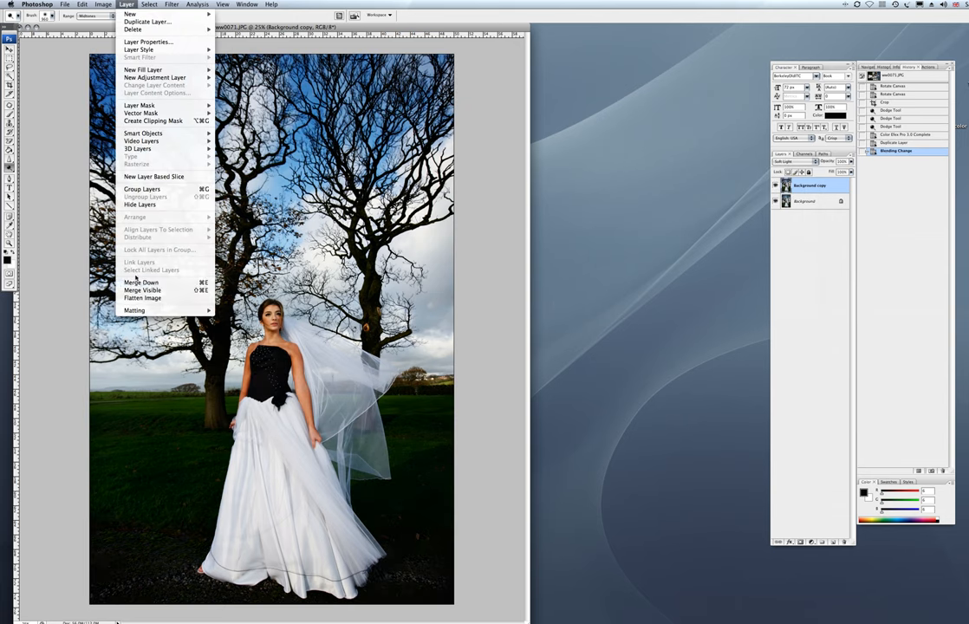
# Flatten the layers, then burn darker areas of the portrait with the Burn tool.
pyautogui.click(142, 298)
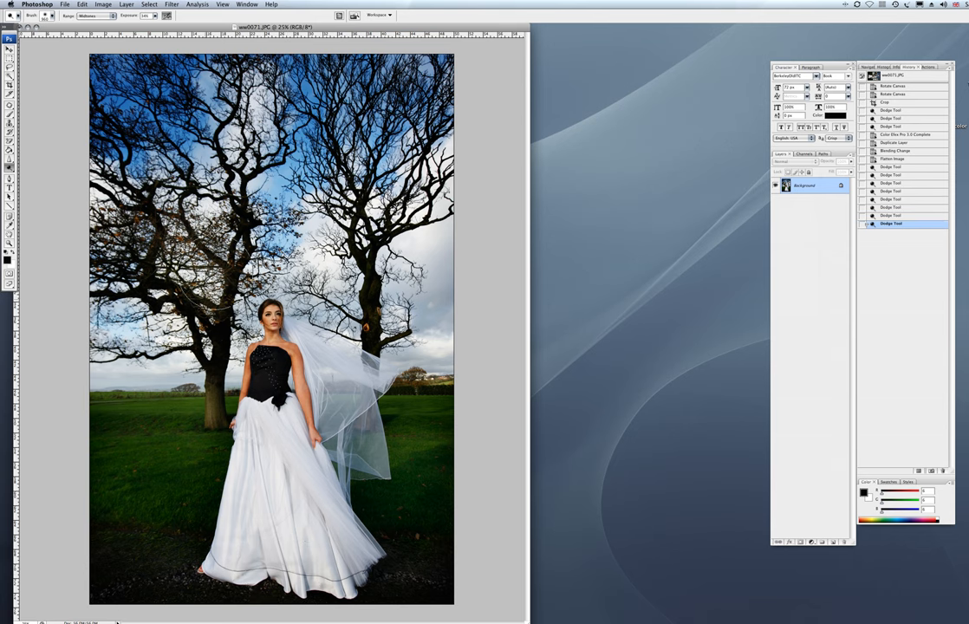
pyautogui.click(215, 270)
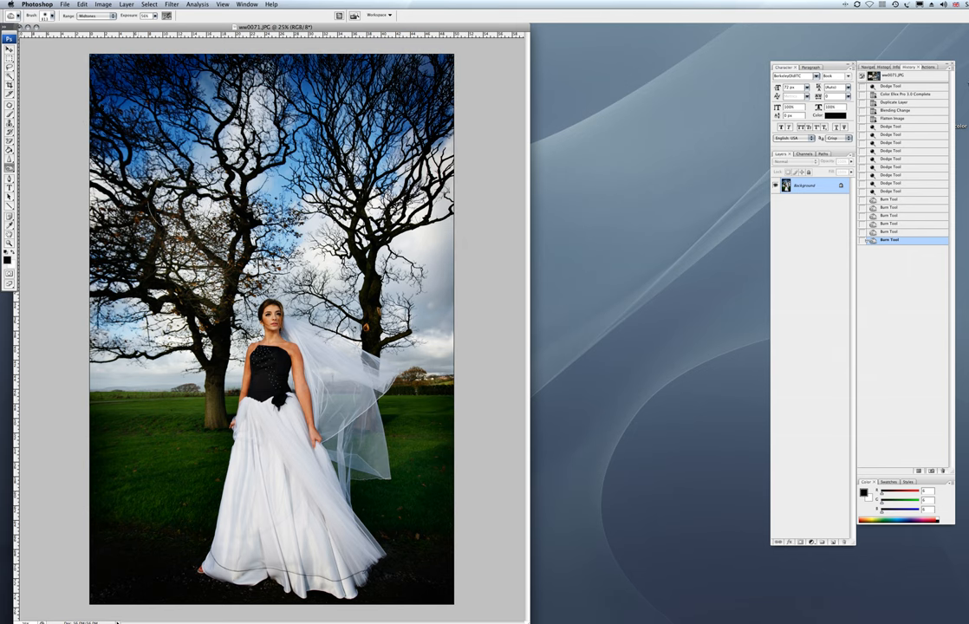
pyautogui.click(149, 3)
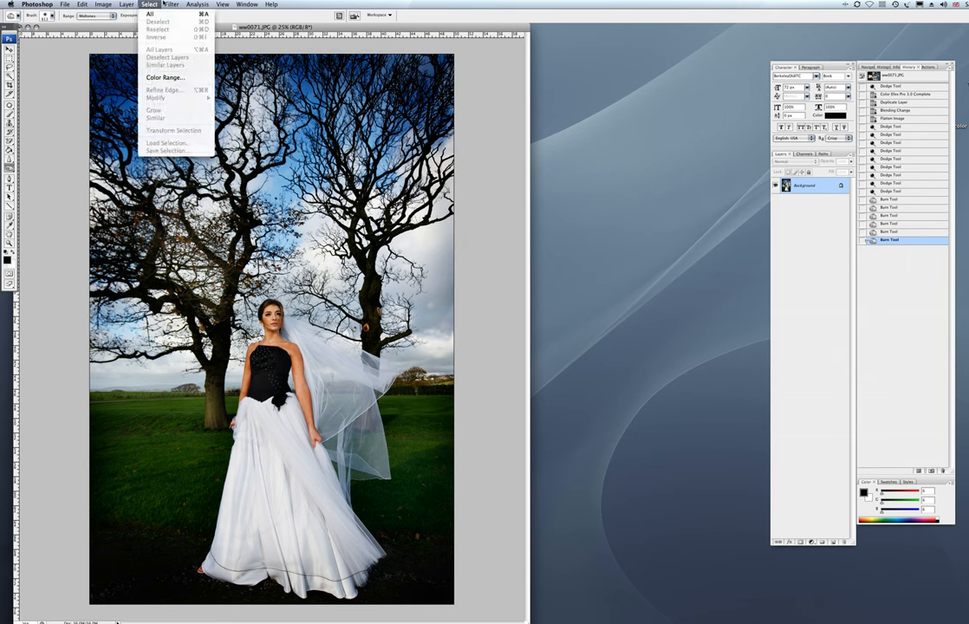
# Run Color Efex Pro again with Tonal Contrast adjusted and apply it to the photo.
pyautogui.click(170, 4)
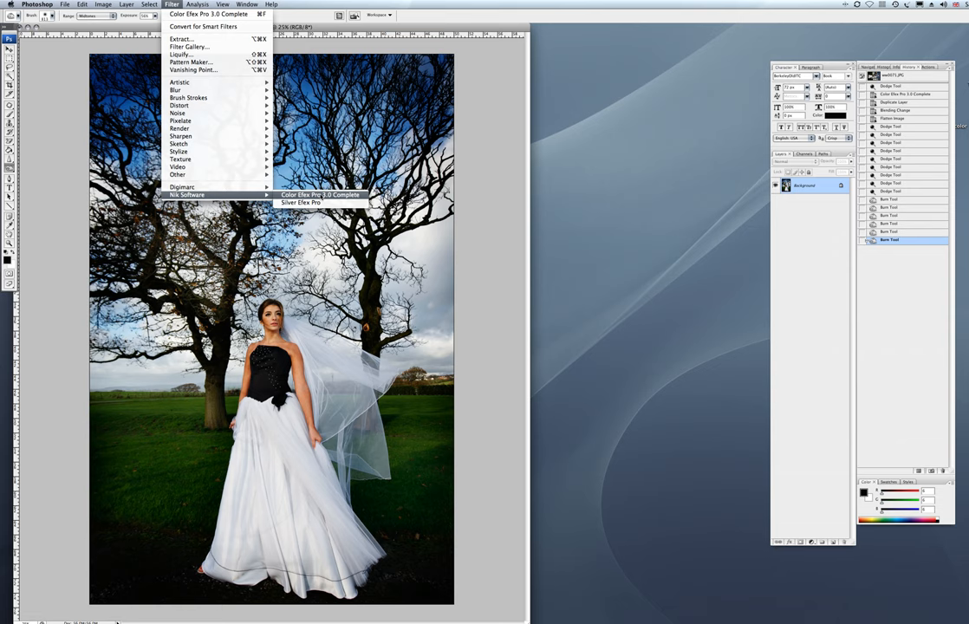
pyautogui.click(471, 104)
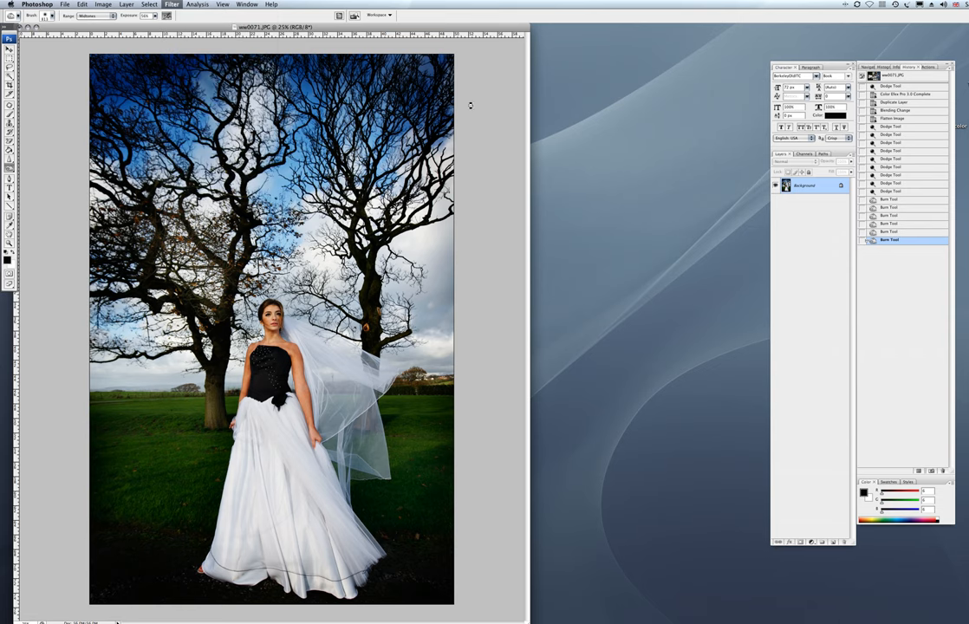
pyautogui.moveTo(513, 267)
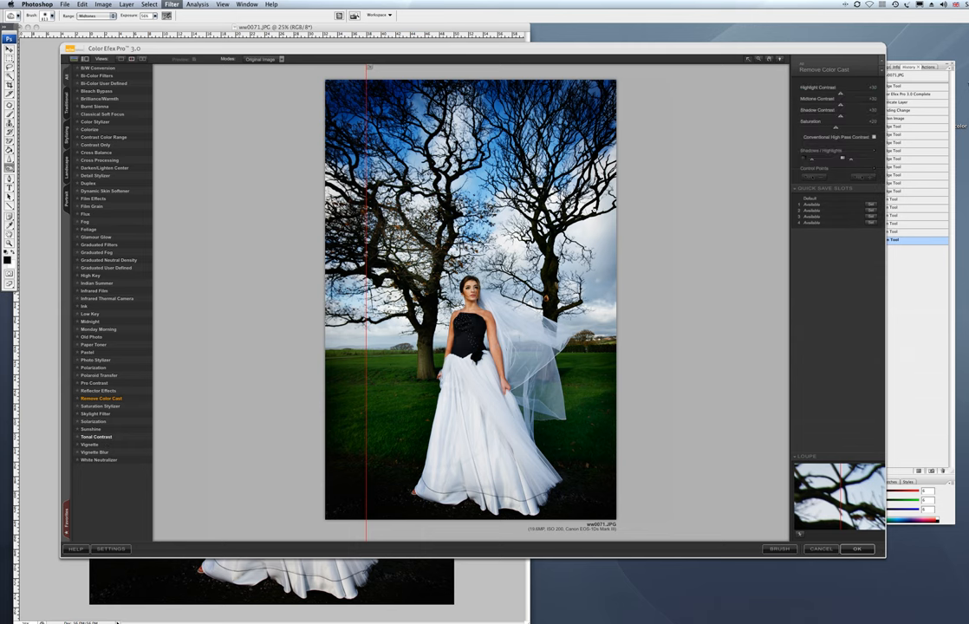
pyautogui.click(96, 437)
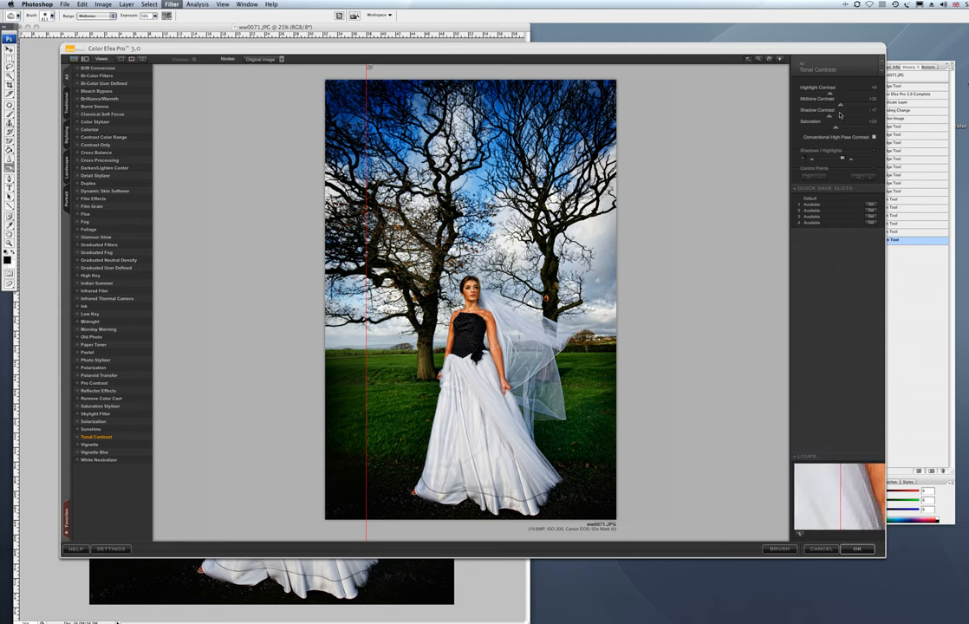
pyautogui.click(830, 111)
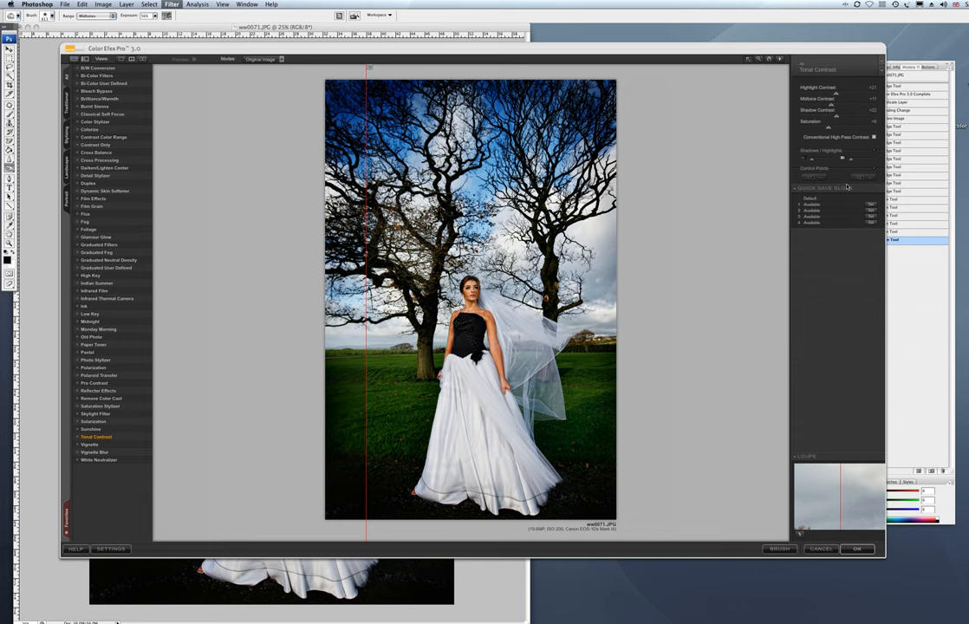
pyautogui.click(856, 547)
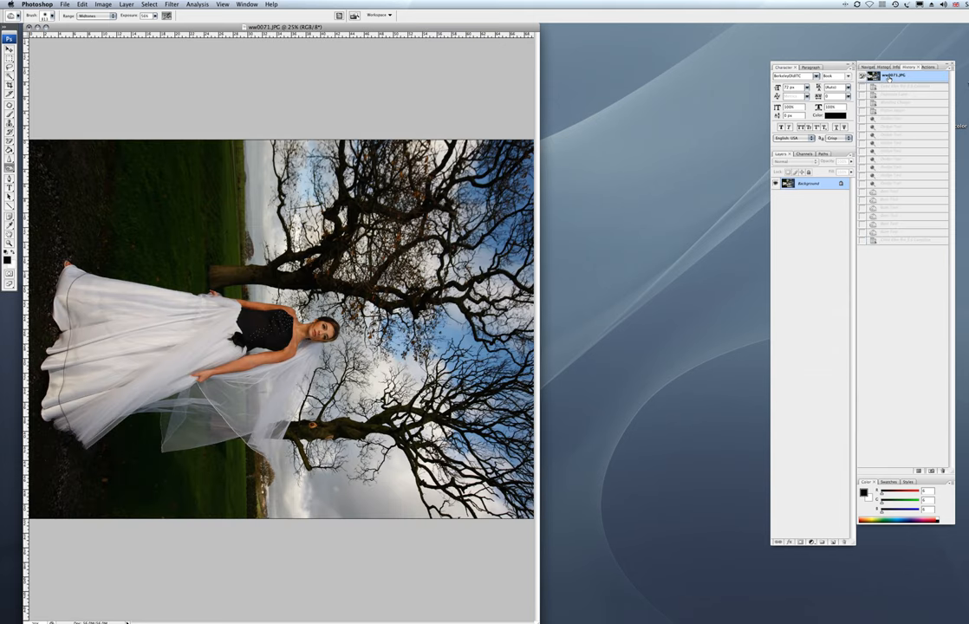
# Crop the upright portrait to 8x12 proportions with the Crop tool.
pyautogui.click(905, 239)
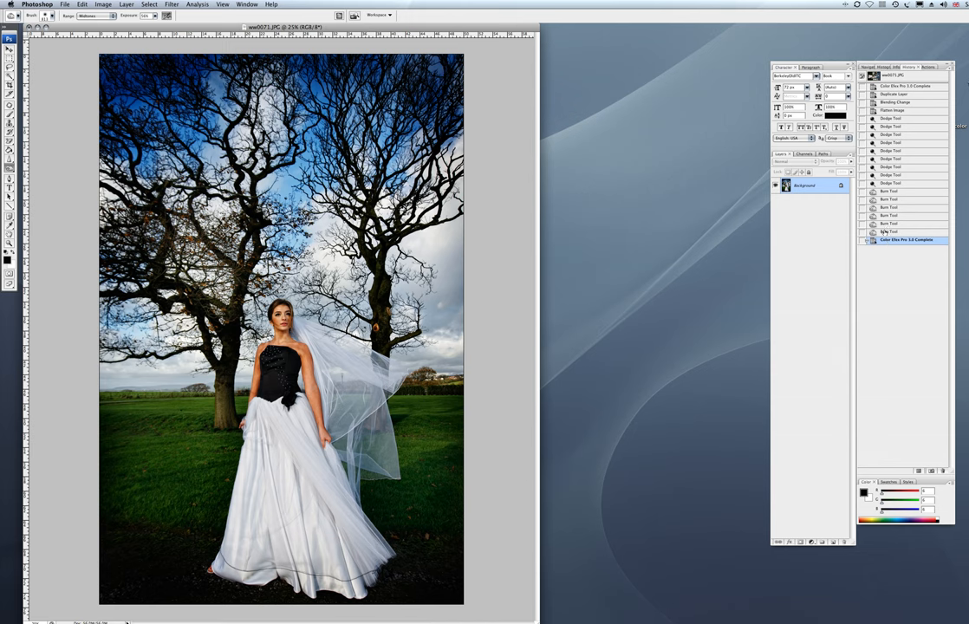
pyautogui.click(126, 3)
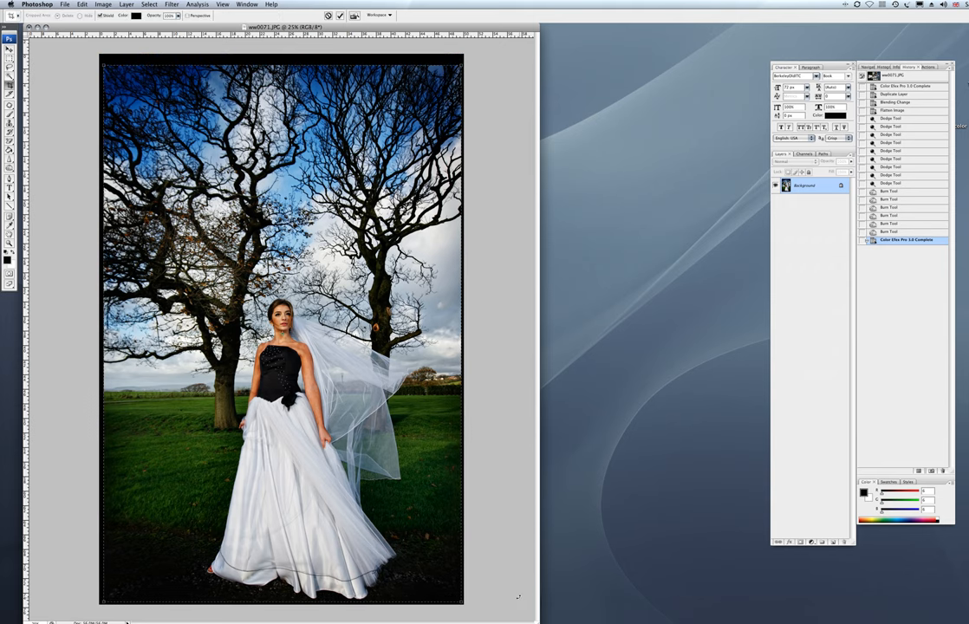
pyautogui.click(149, 3)
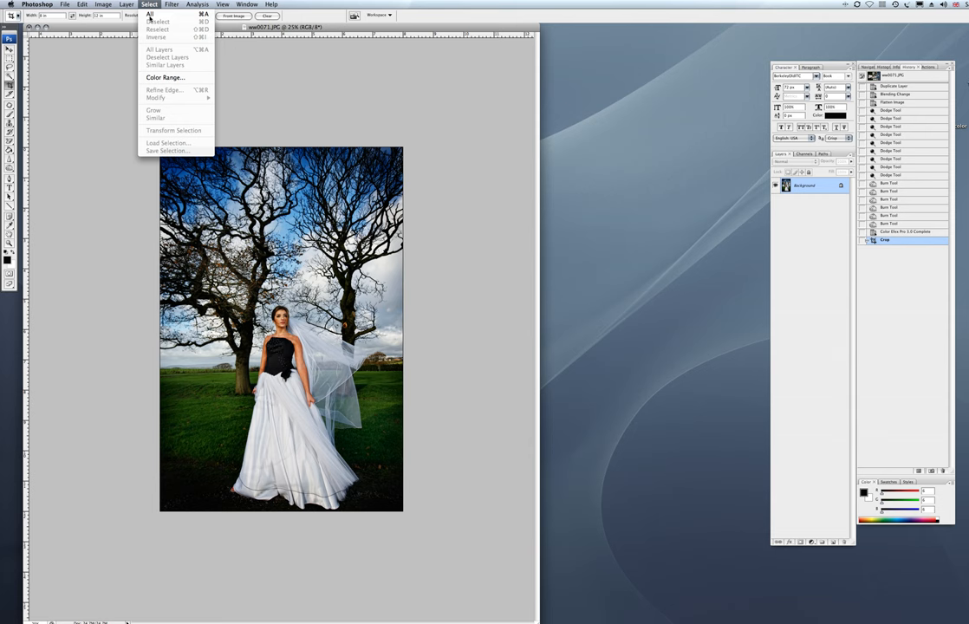
# Apply Smart Sharpen with the chosen Amount and Radius to the cropped portrait.
pyautogui.click(170, 3)
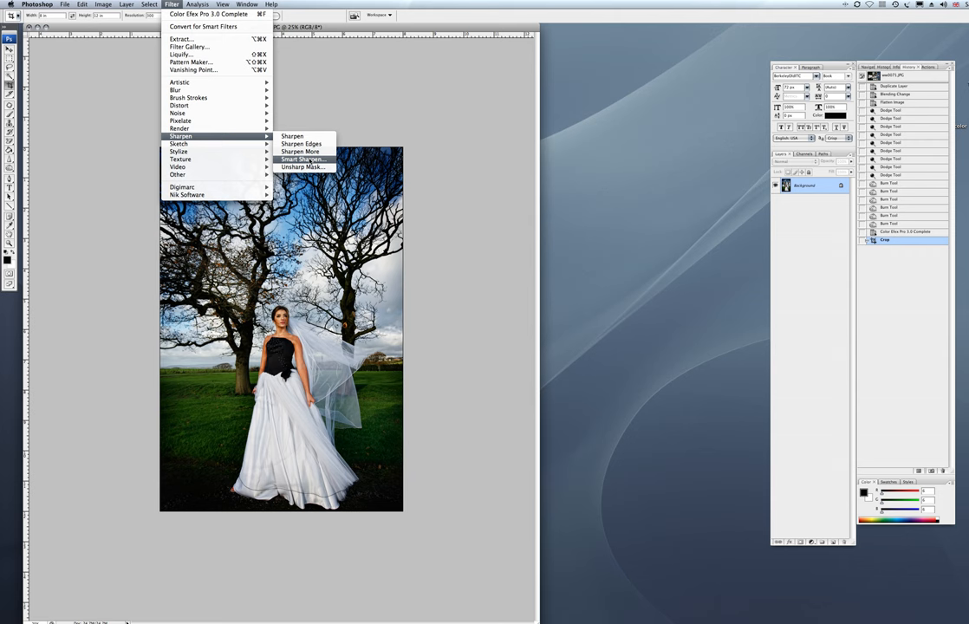
pyautogui.click(302, 160)
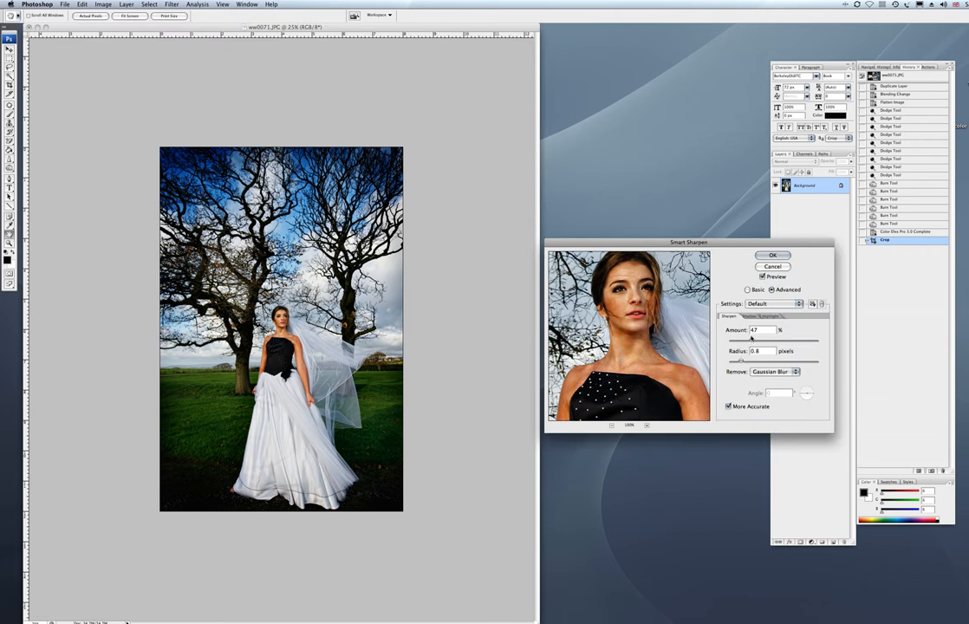
pyautogui.click(752, 338)
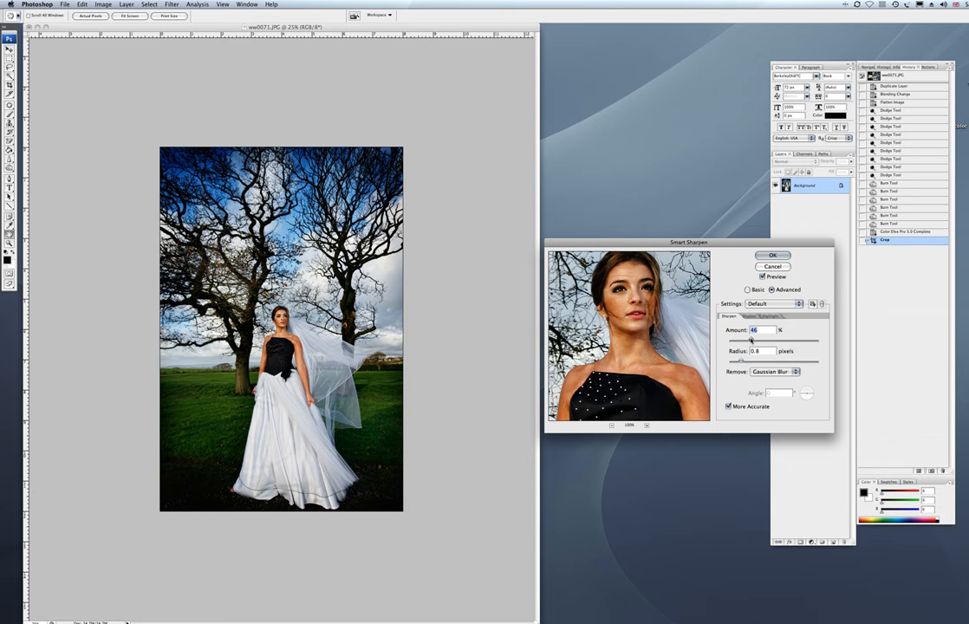
pyautogui.click(771, 255)
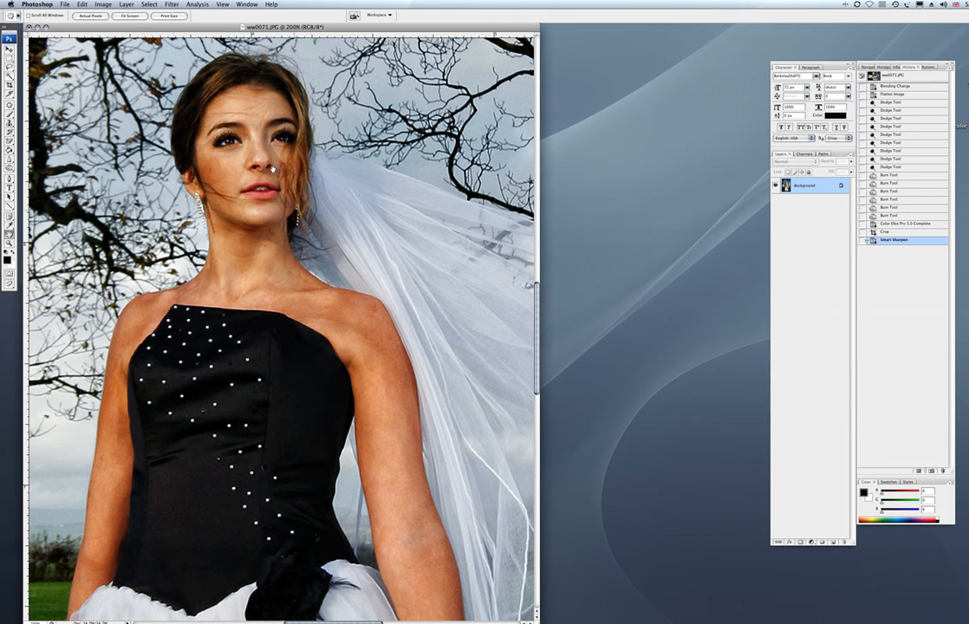
pyautogui.moveTo(315, 359)
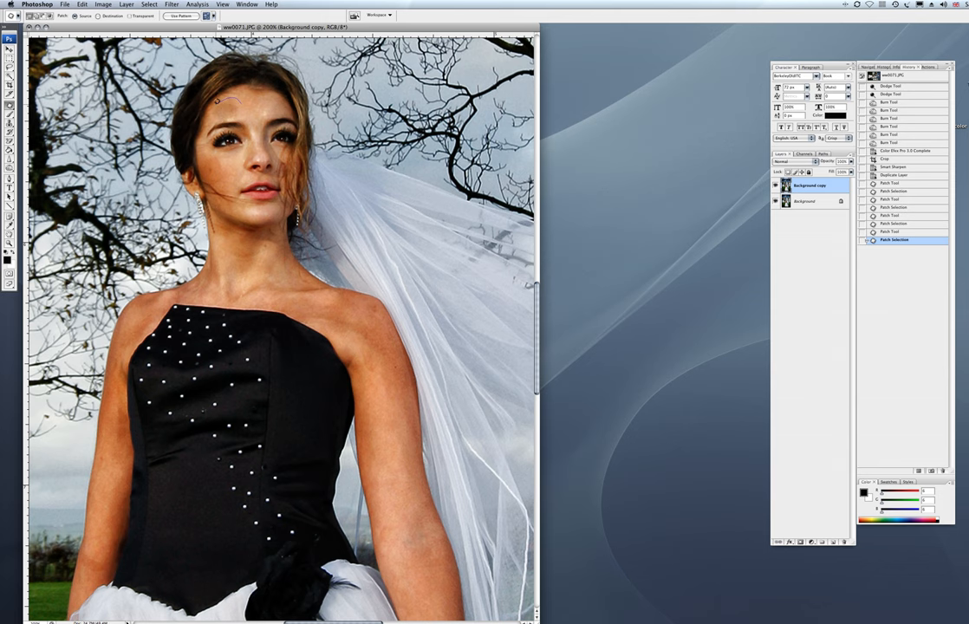
# Patch a stray hair across the bride's face on the duplicated layer.
pyautogui.moveTo(222, 107); pyautogui.dragTo(239, 174)
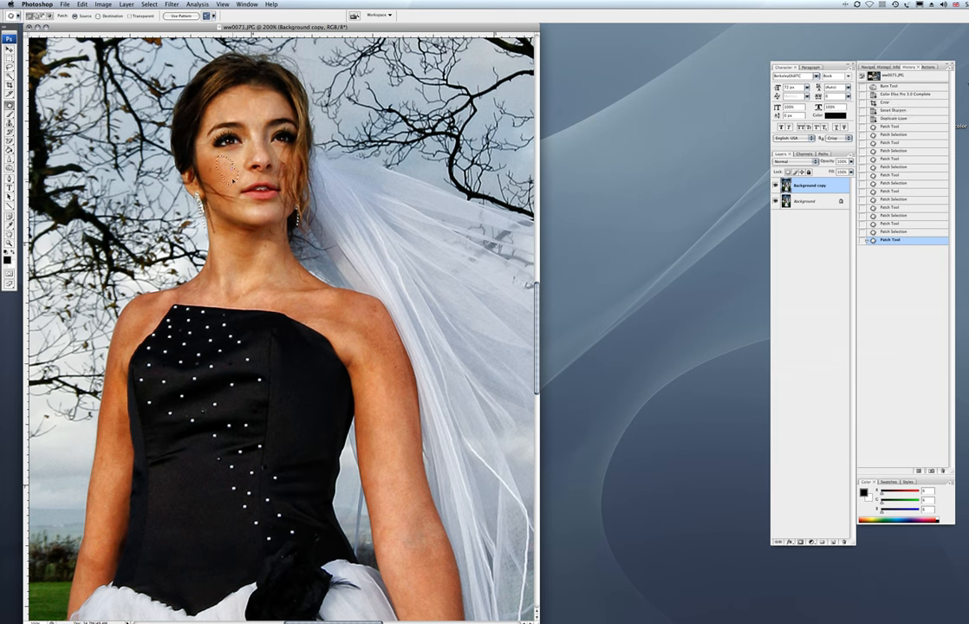
pyautogui.click(149, 4)
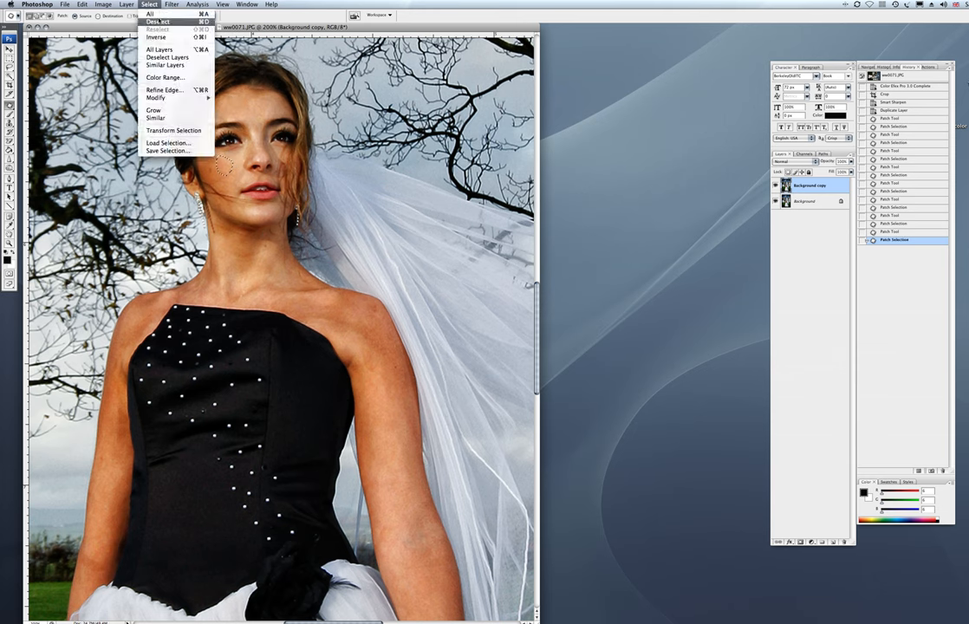
# Deselect the patch area and pick the Dodge tool to lighten remaining areas.
pyautogui.click(158, 21)
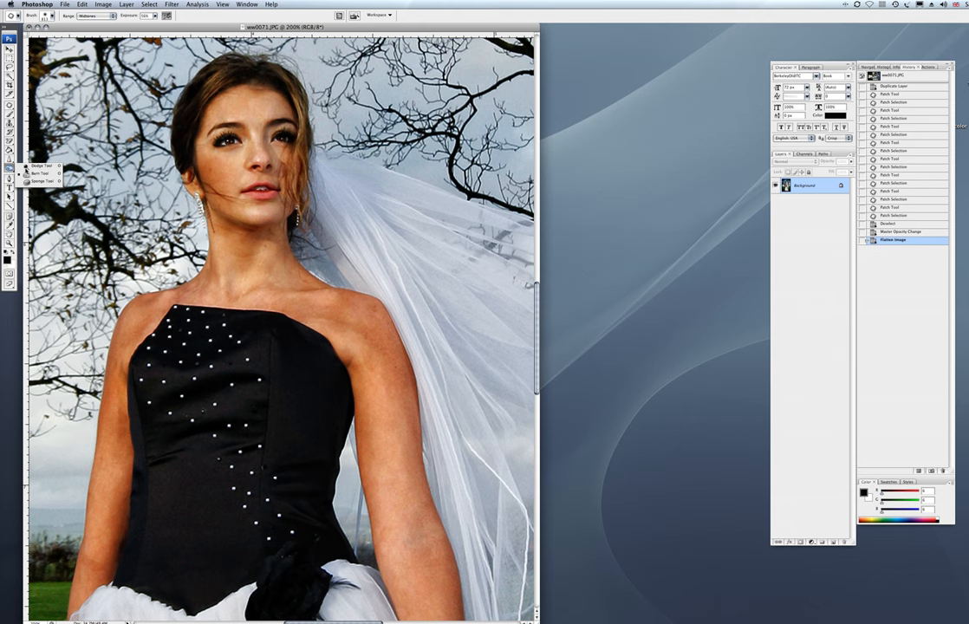
pyautogui.click(48, 15)
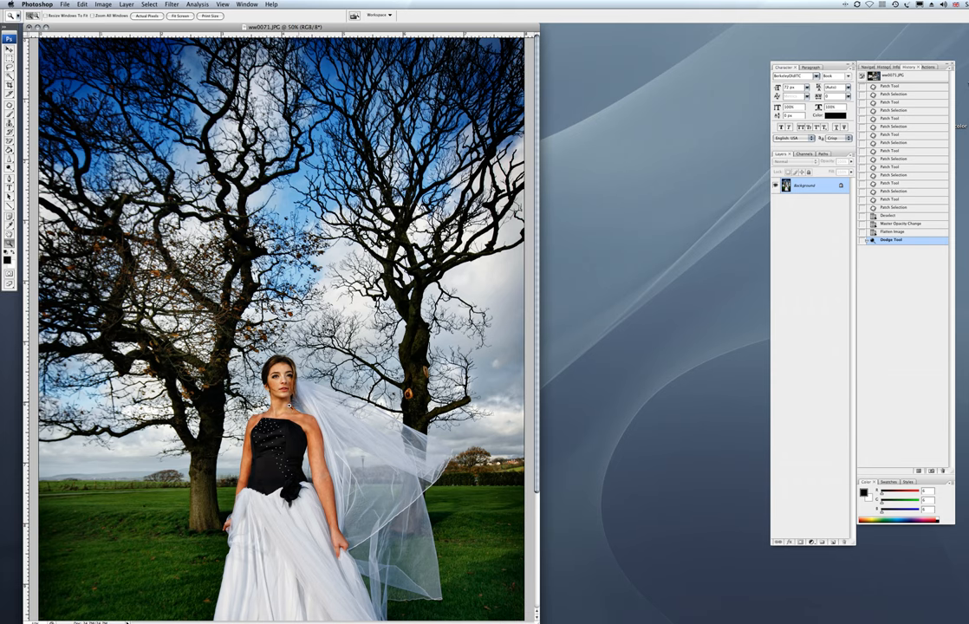
pyautogui.moveTo(73, 41)
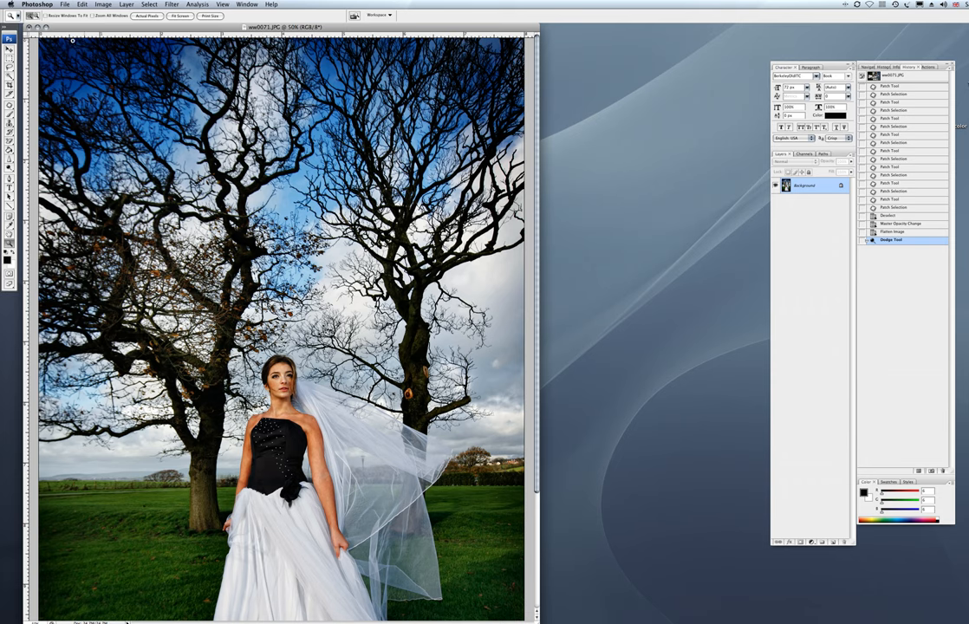